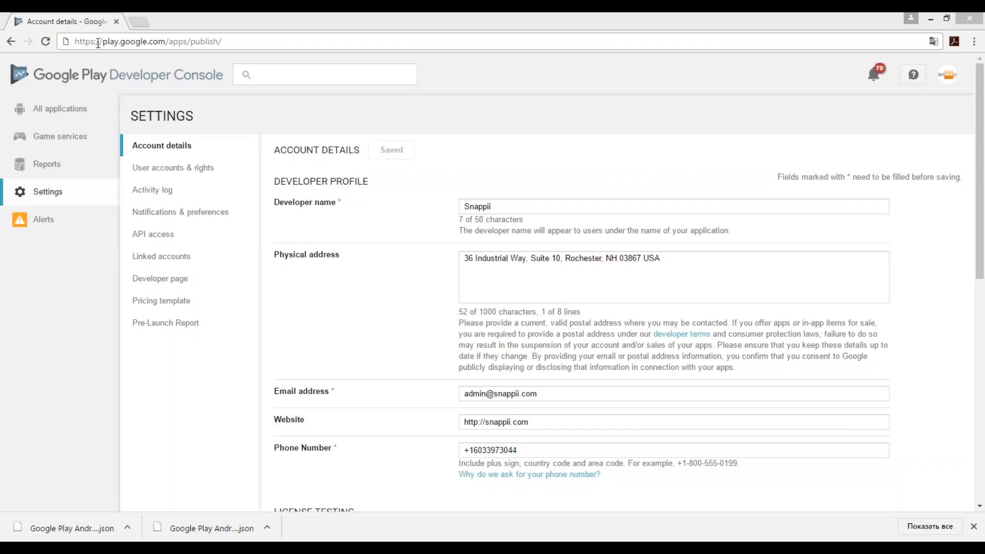
pyautogui.moveTo(119, 46)
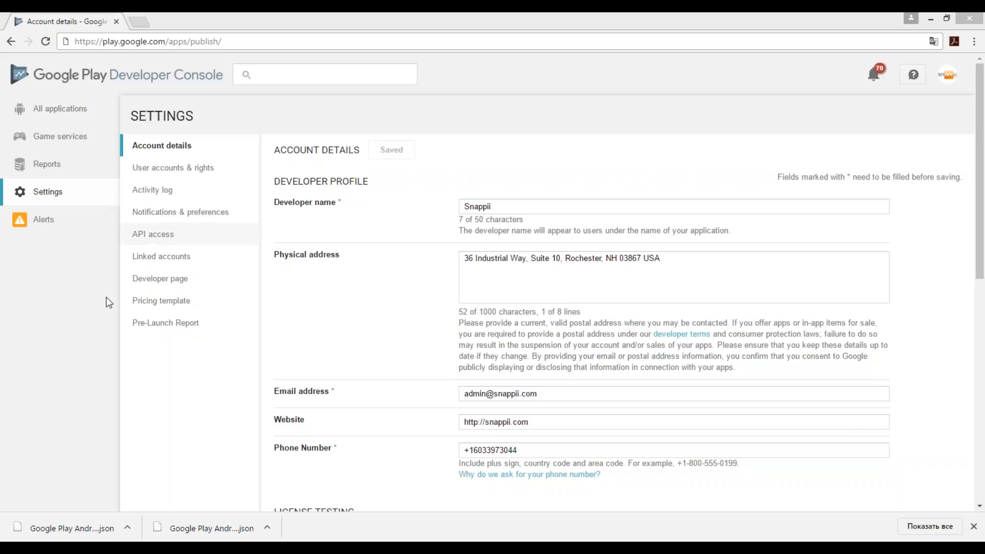
pyautogui.moveTo(60, 193)
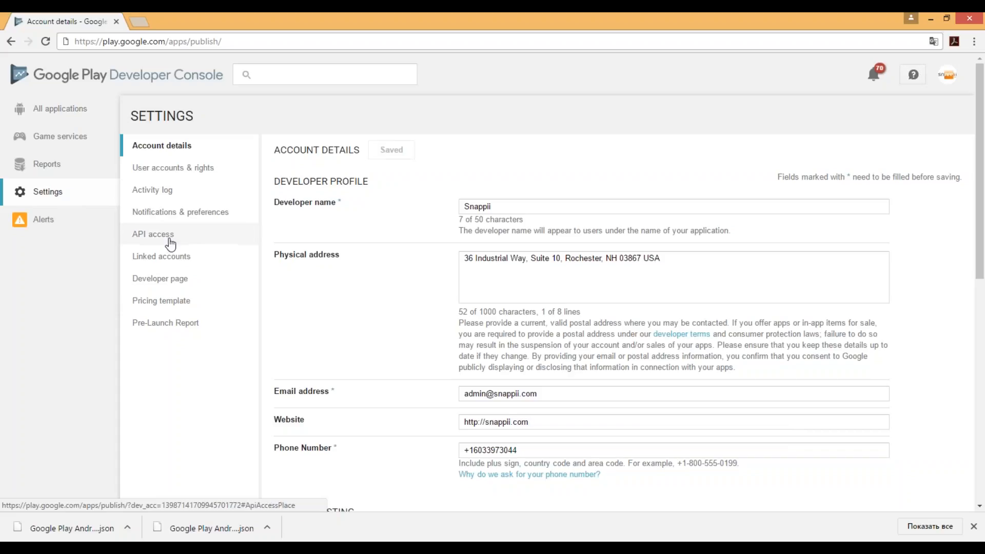
# Step: Reach the Service Accounts area of API access and start creating a service account
pyautogui.click(152, 234)
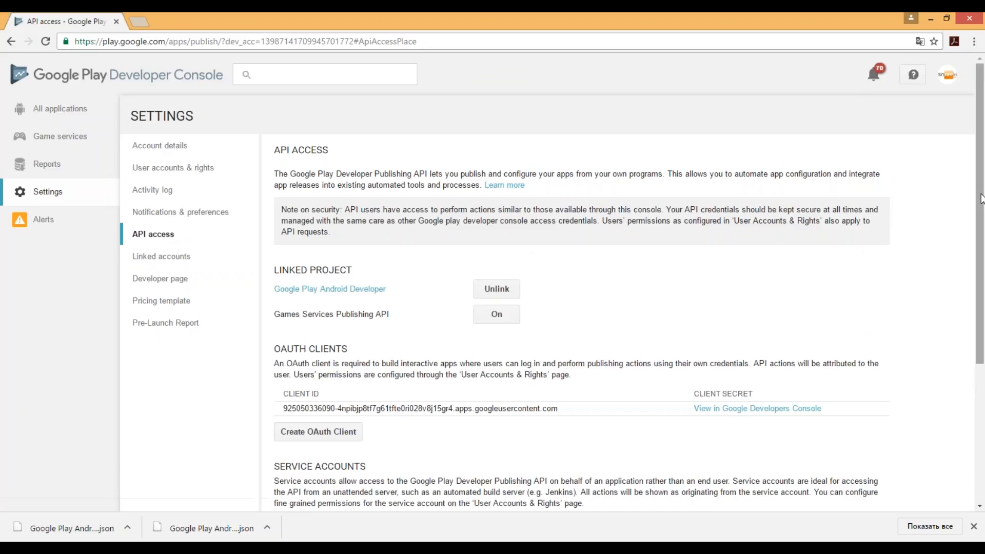
pyautogui.scroll(-3)
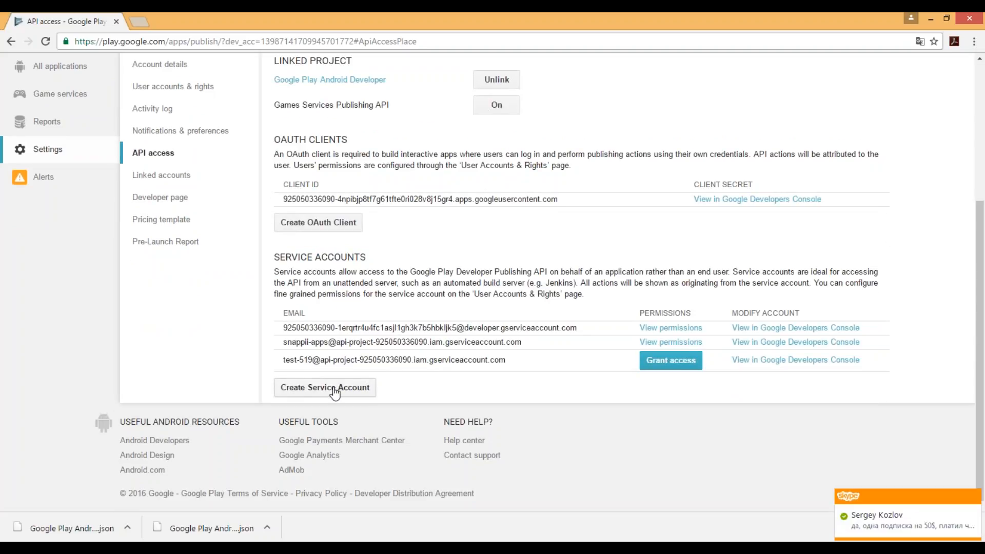
pyautogui.click(324, 388)
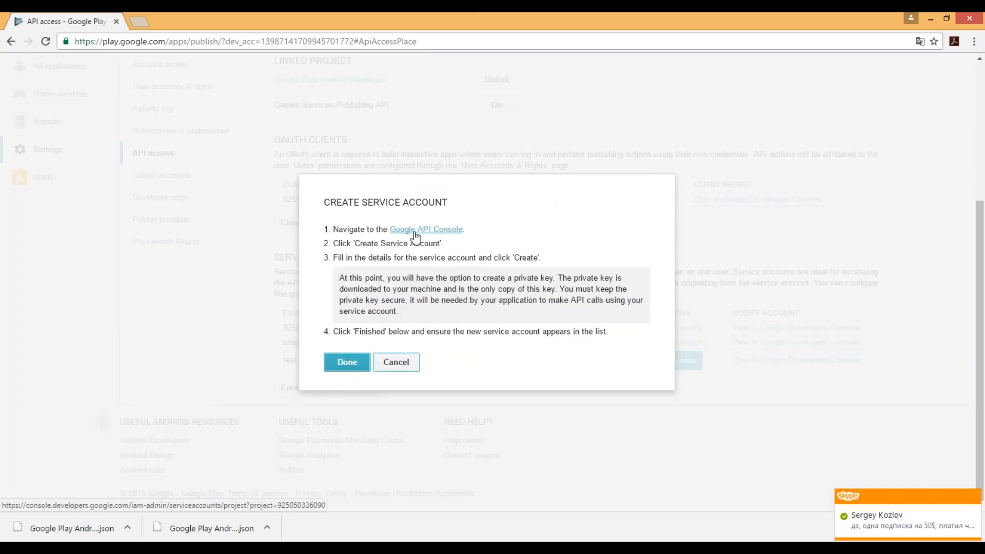
# Step: Follow the Google API Console link to the IAM & Admin Service accounts page
pyautogui.click(426, 230)
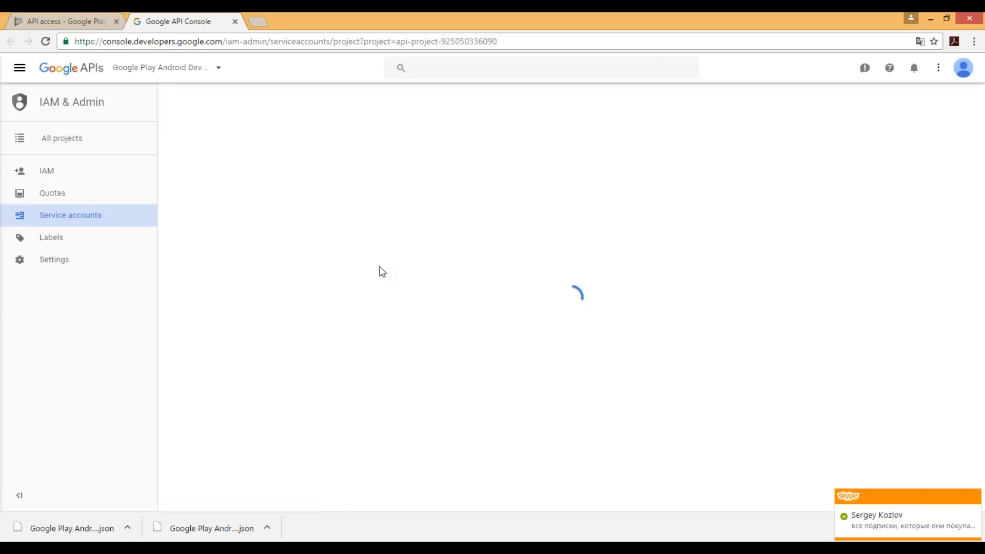
pyautogui.moveTo(361, 259)
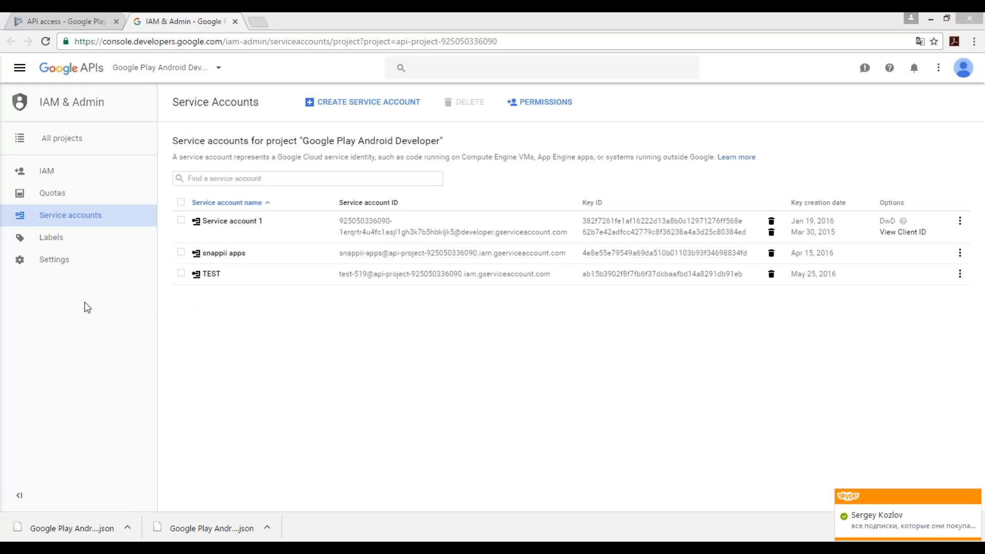
pyautogui.moveTo(238, 287)
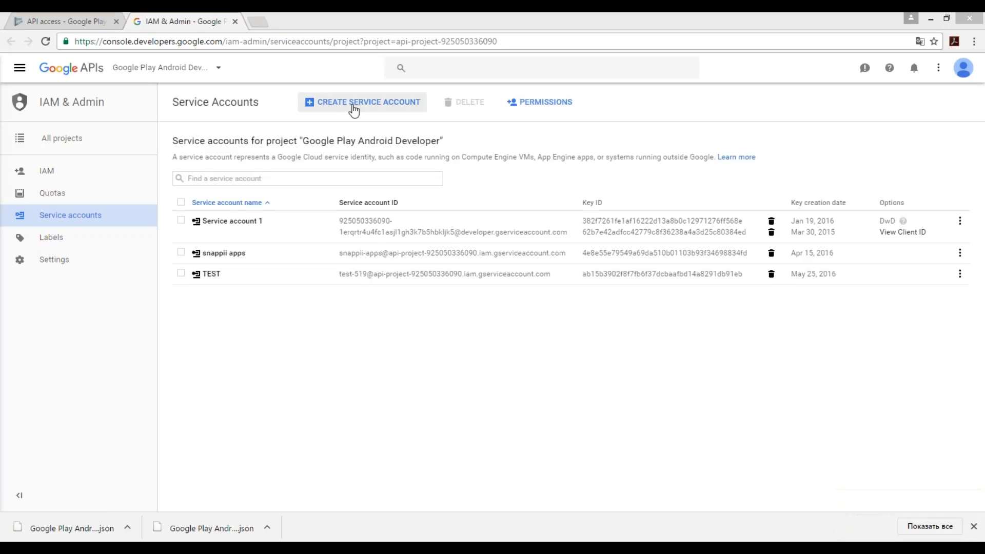
# Step: Create a service account named JSON-SNAPPII-TEST345 with the Project Editor role
pyautogui.click(362, 102)
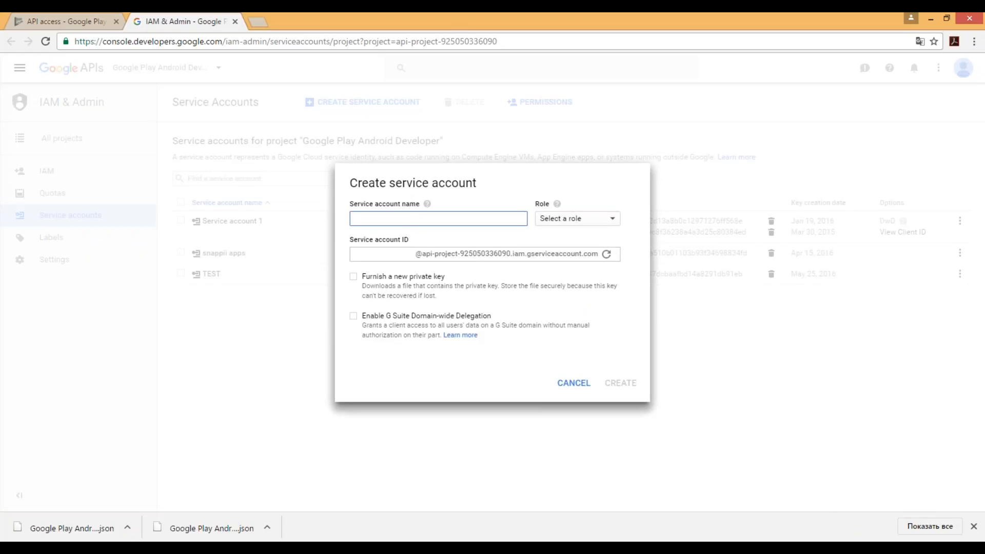
pyautogui.write('JSON-SNAPPII')
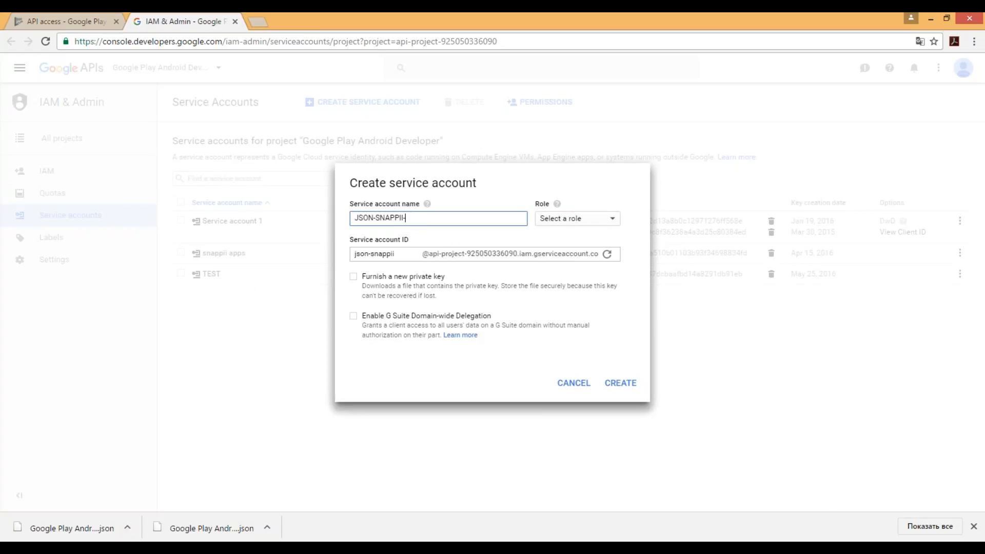
pyautogui.write('-TEST345')
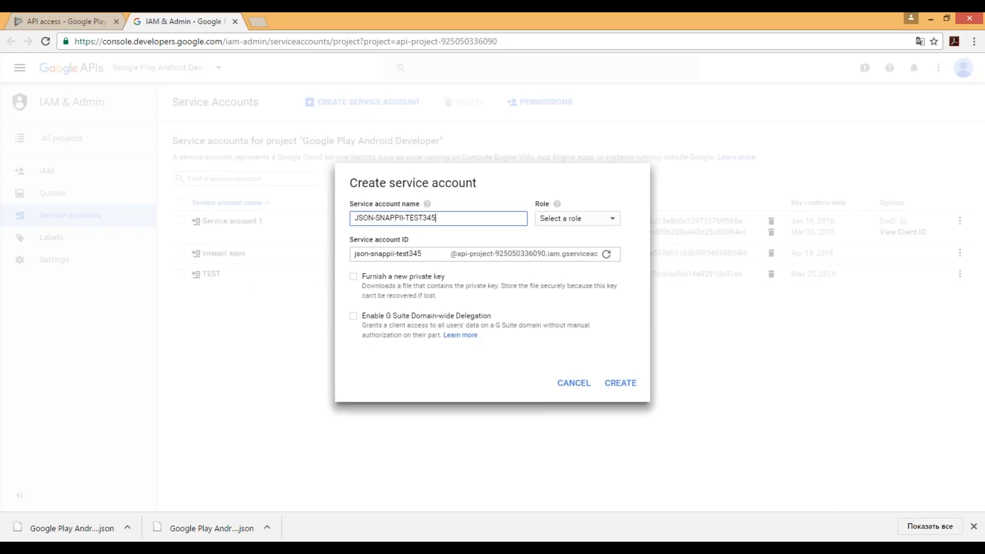
pyautogui.click(577, 217)
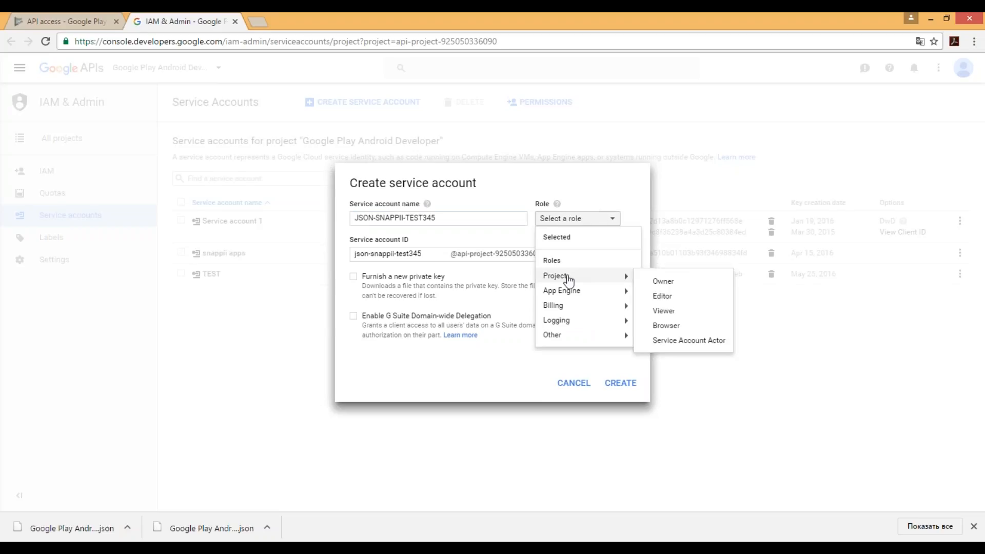
pyautogui.moveTo(571, 305)
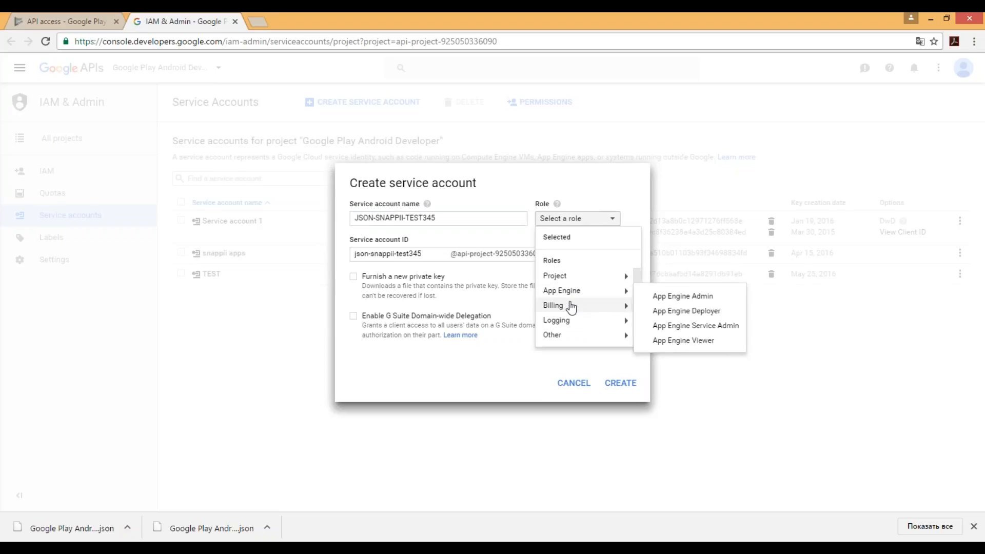
pyautogui.moveTo(562, 292)
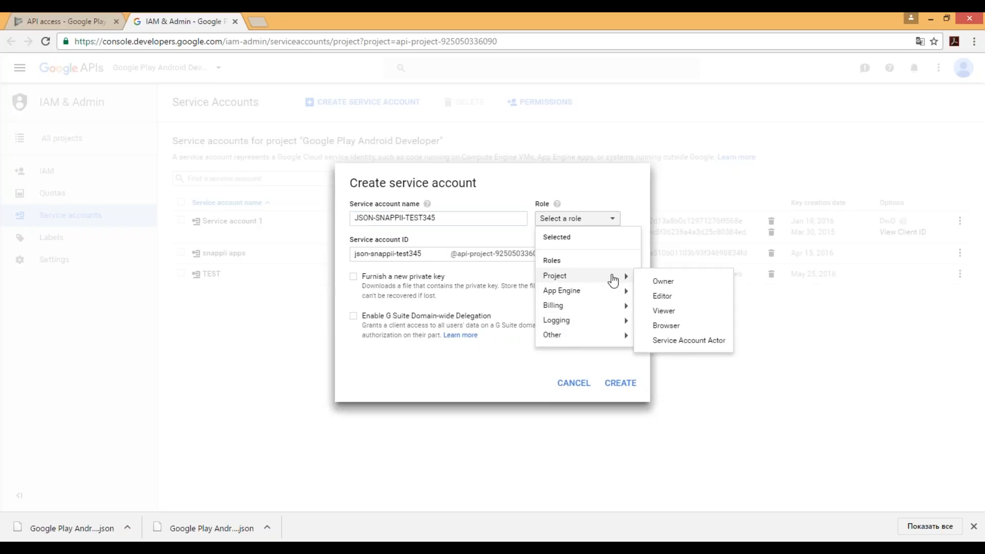
pyautogui.moveTo(675, 299)
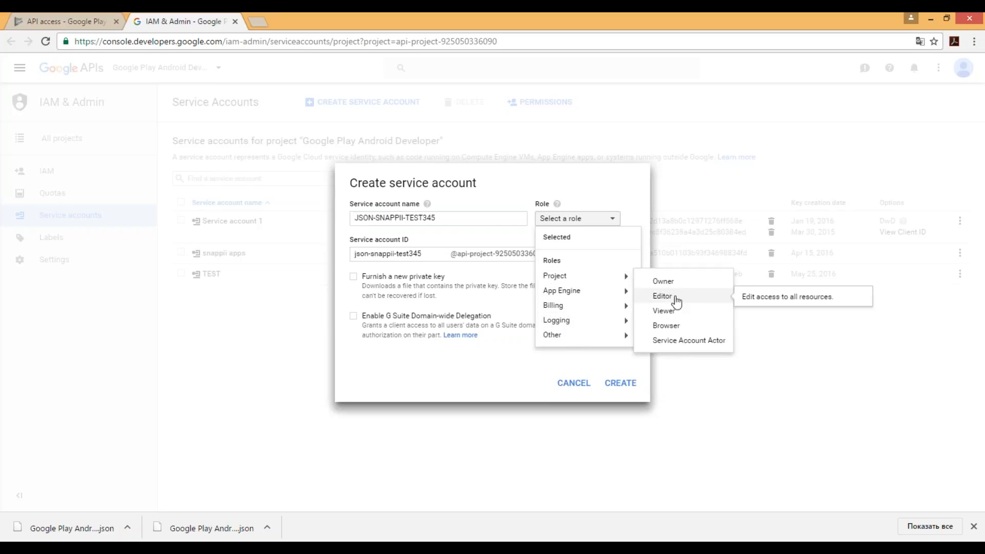
pyautogui.click(660, 296)
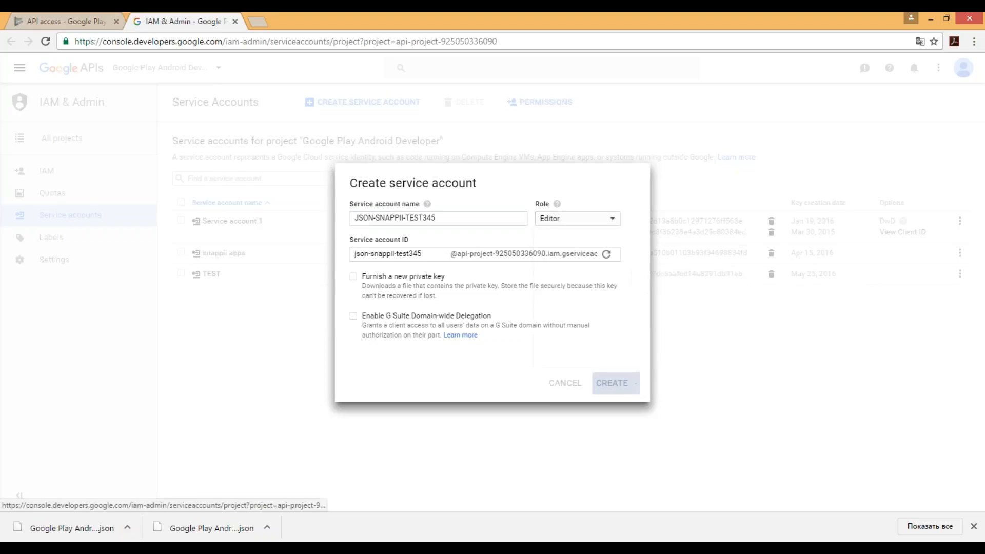
pyautogui.click(600, 383)
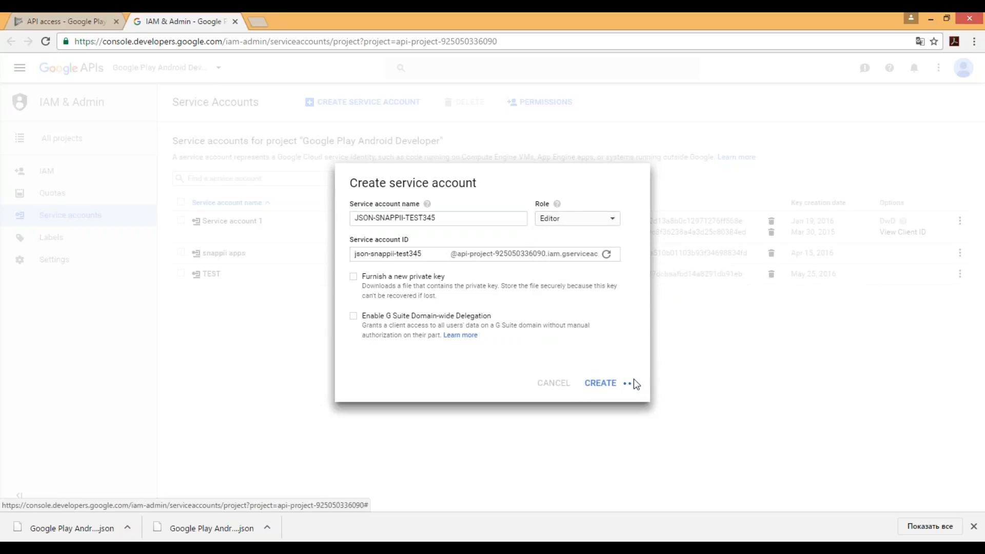
# Step: Show the options menu on the JSON-SNAPPII-TEST345 row in the service accounts list
pyautogui.click(600, 382)
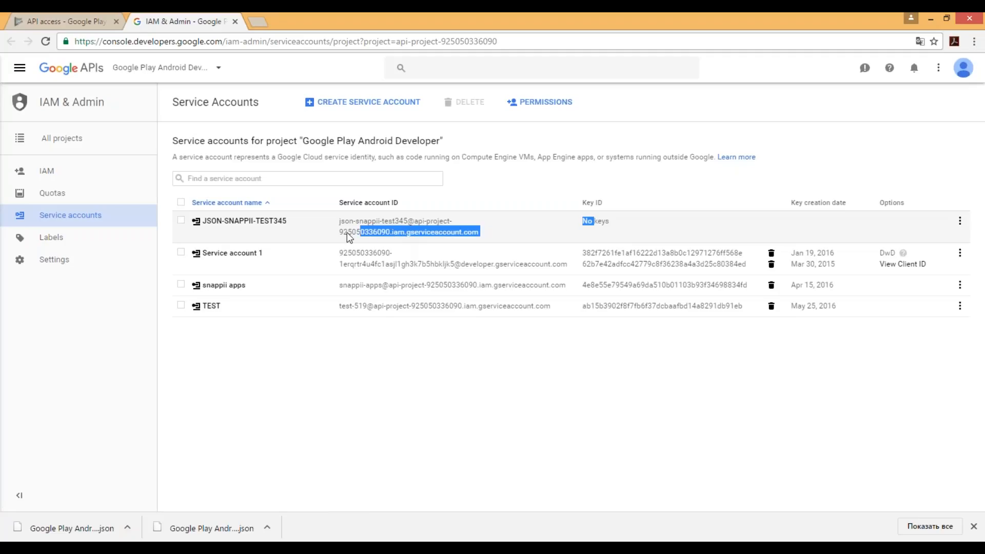
pyautogui.click(181, 220)
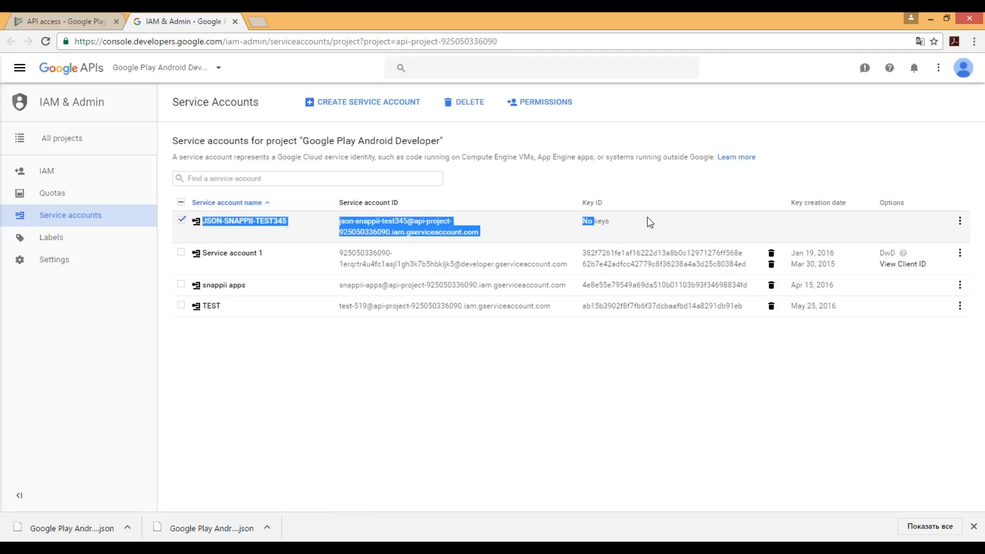
pyautogui.click(181, 219)
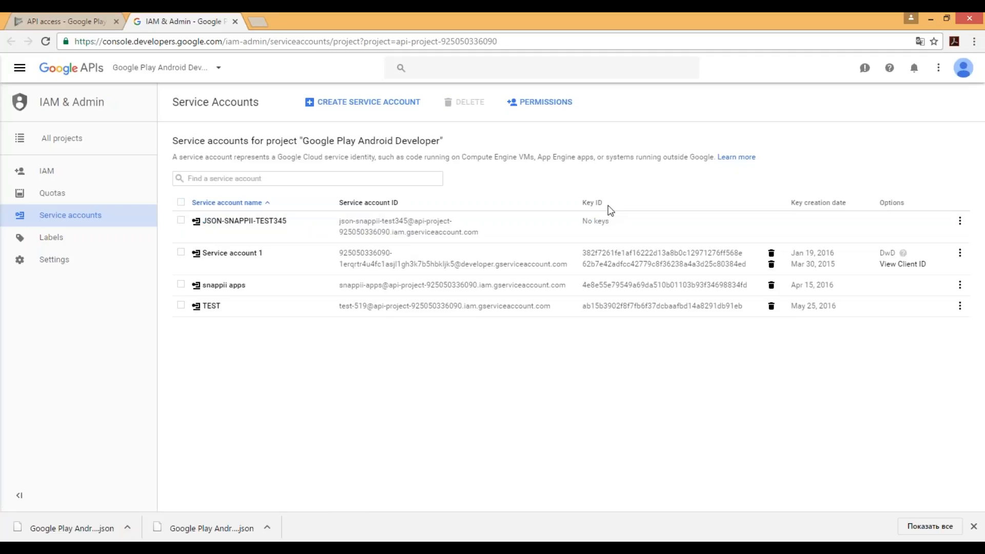
pyautogui.doubleClick(591, 202)
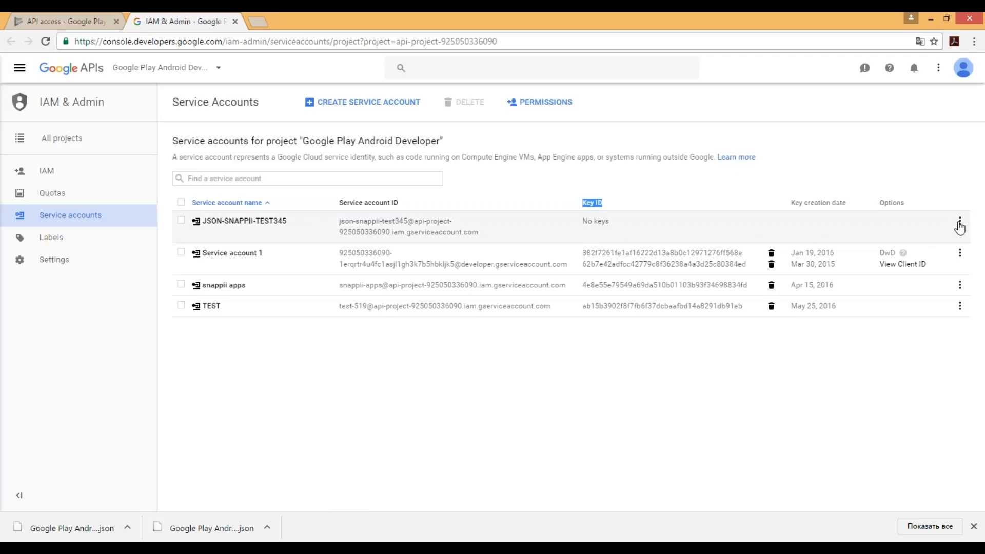
pyautogui.click(960, 220)
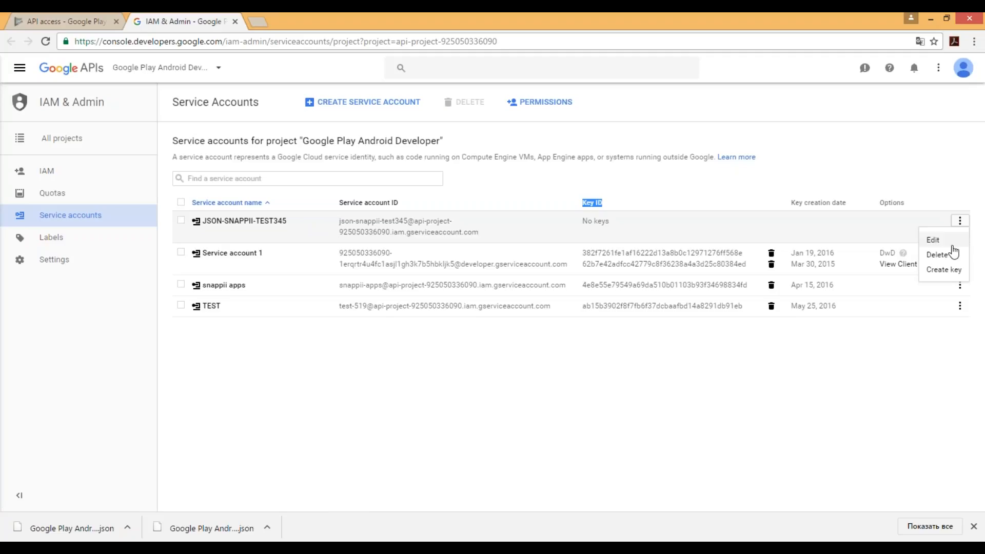
# Step: Generate and download a JSON private key for JSON-SNAPPII-TEST345
pyautogui.click(941, 270)
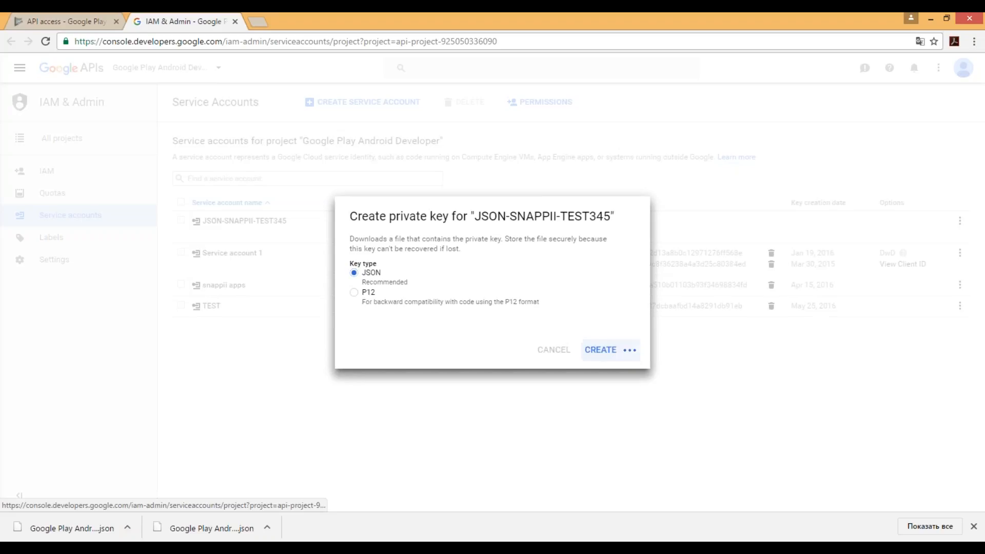
pyautogui.click(600, 350)
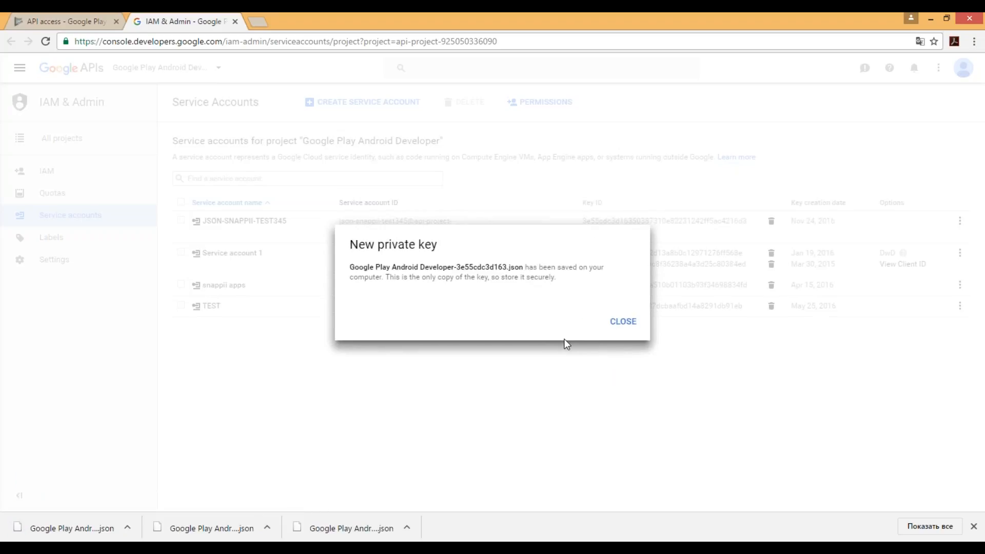
pyautogui.moveTo(477, 330)
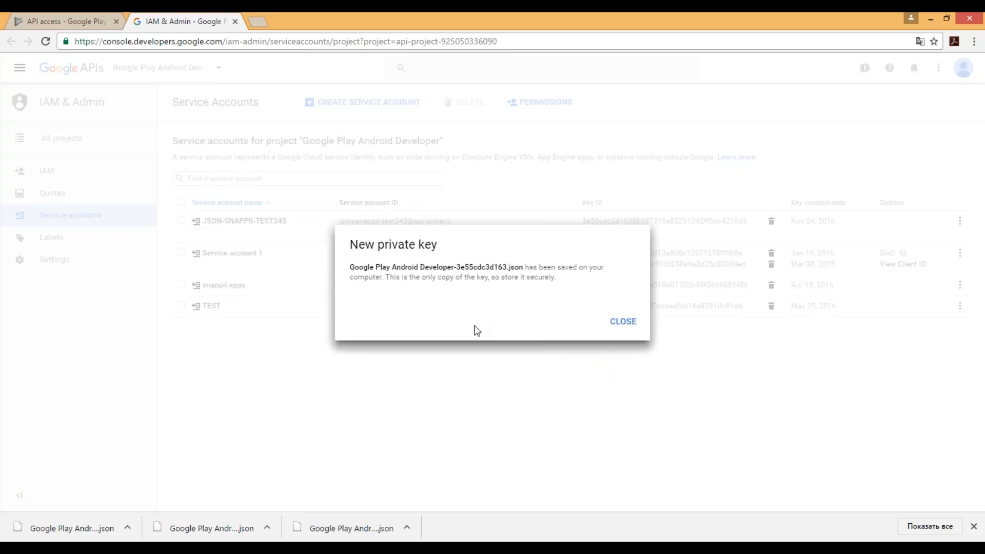
pyautogui.moveTo(470, 328)
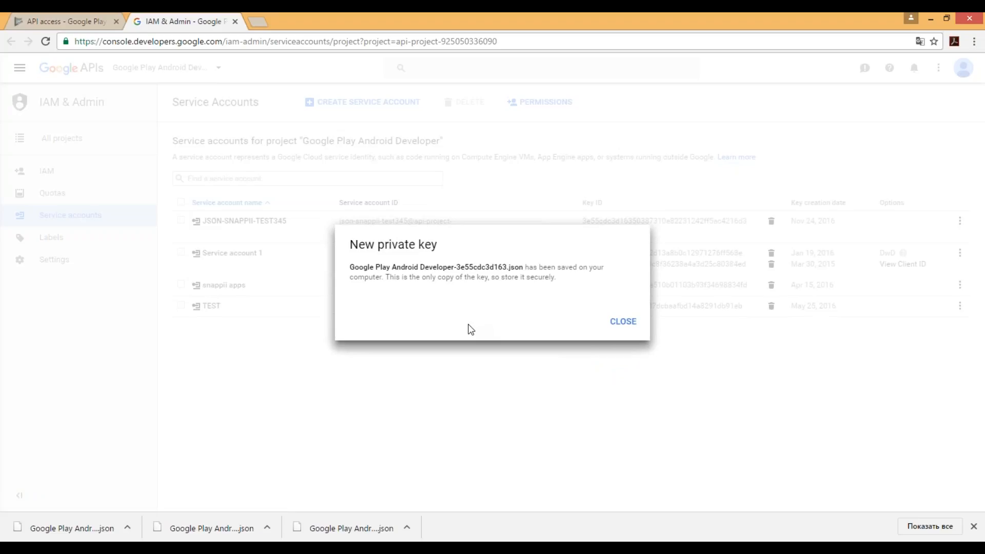
pyautogui.moveTo(466, 328)
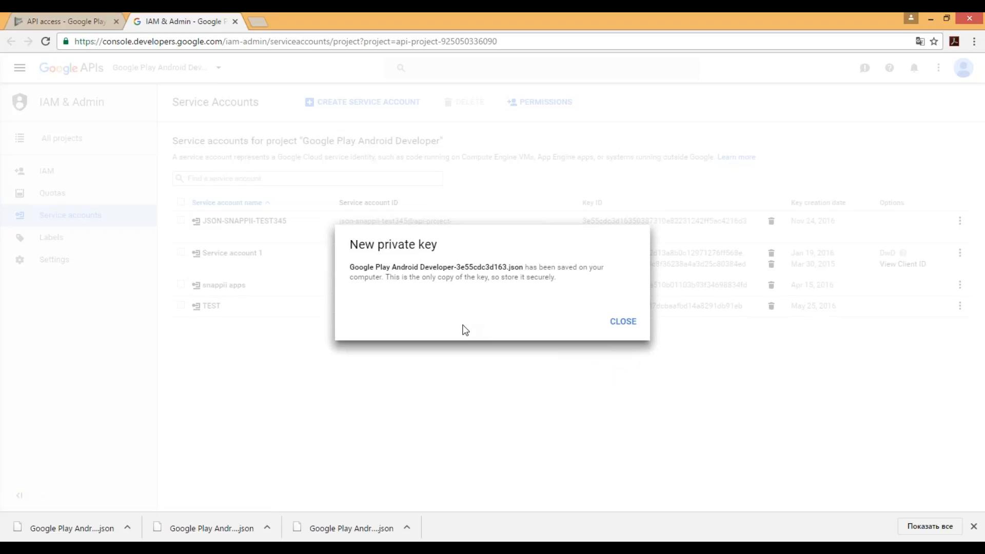
pyautogui.moveTo(448, 326)
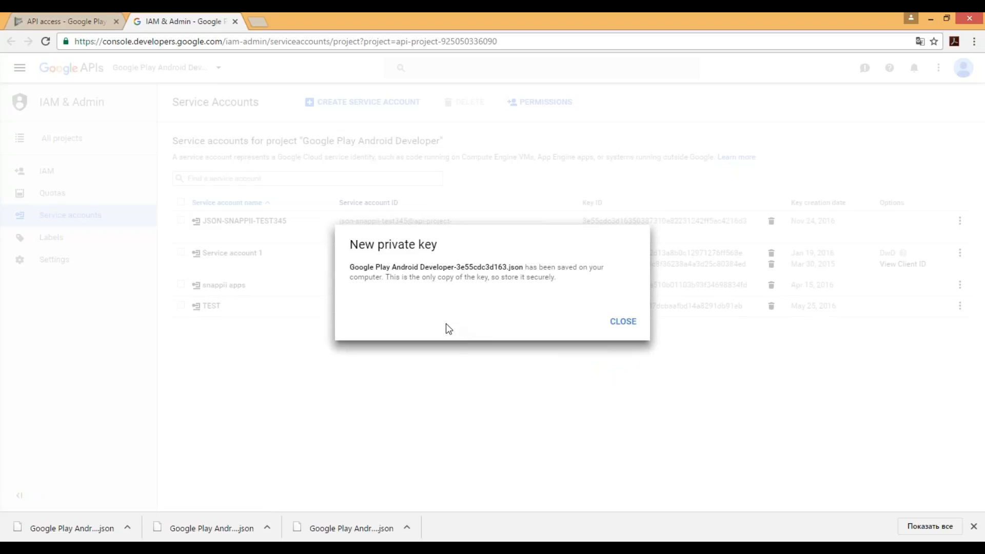
pyautogui.click(622, 321)
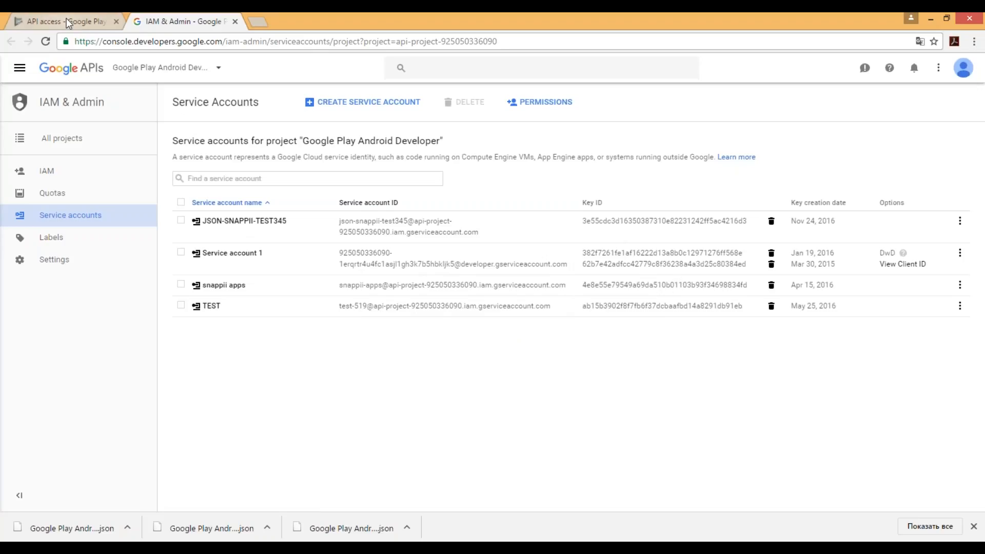
# Step: Finish the Create Service Account dialog and choose Grant access for json-snappii-test345
pyautogui.click(62, 22)
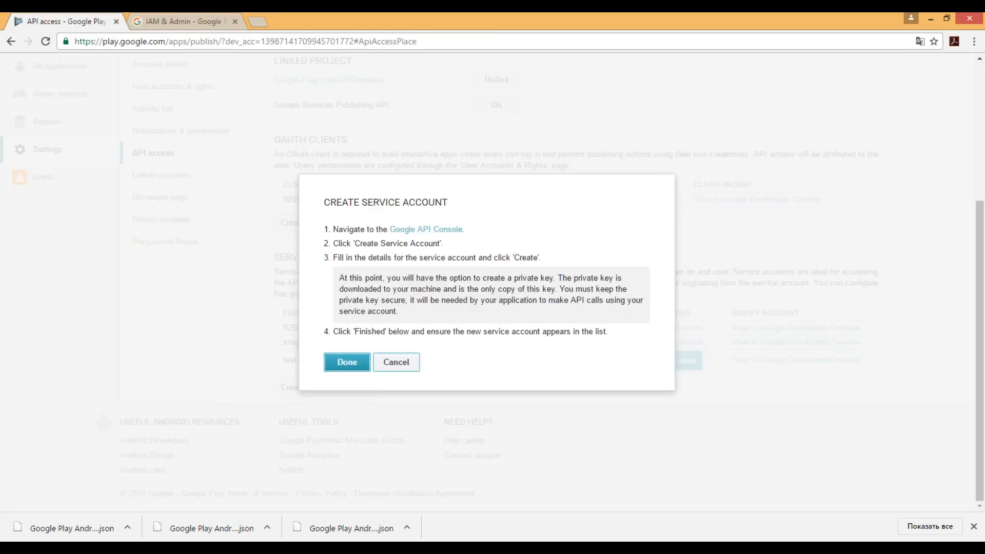
pyautogui.click(346, 361)
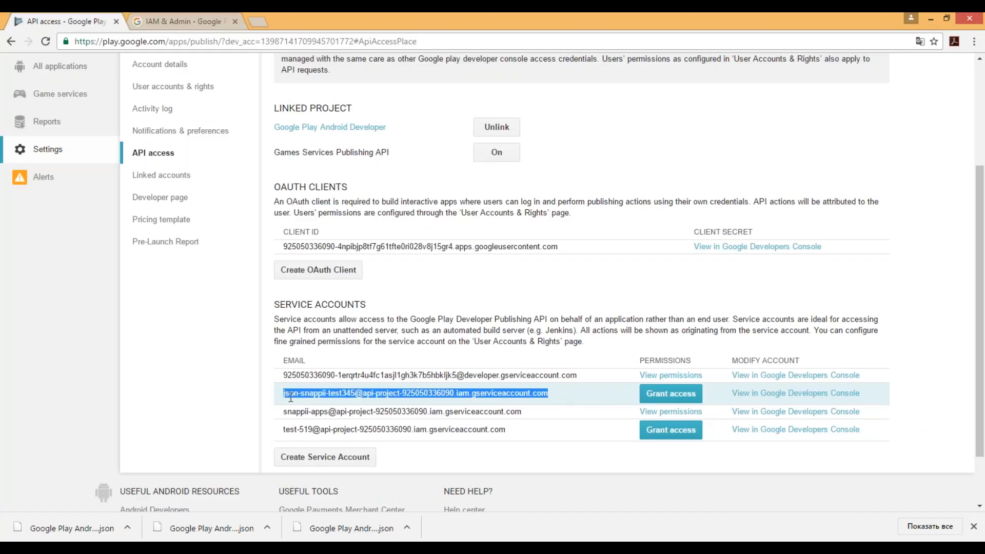
pyautogui.moveTo(328, 392)
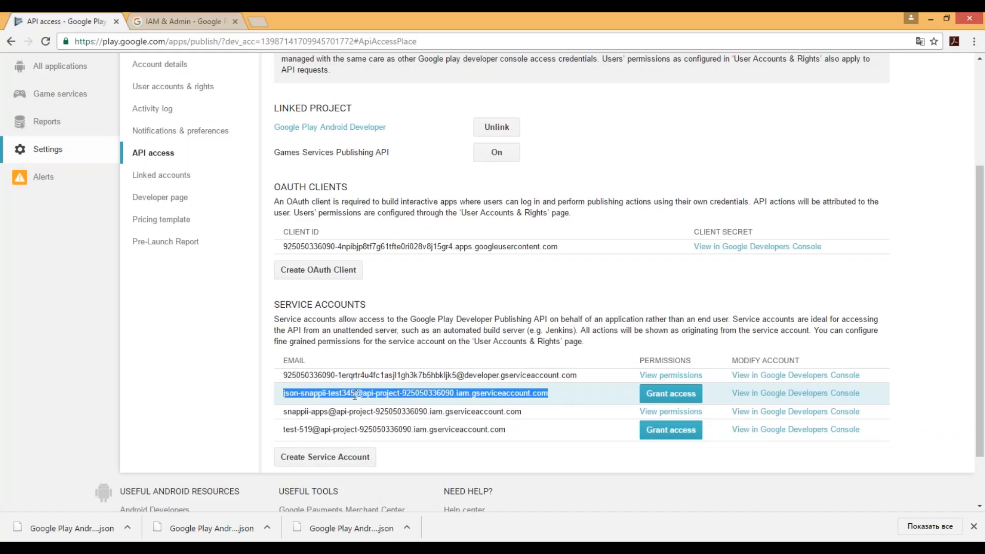
pyautogui.moveTo(568, 396)
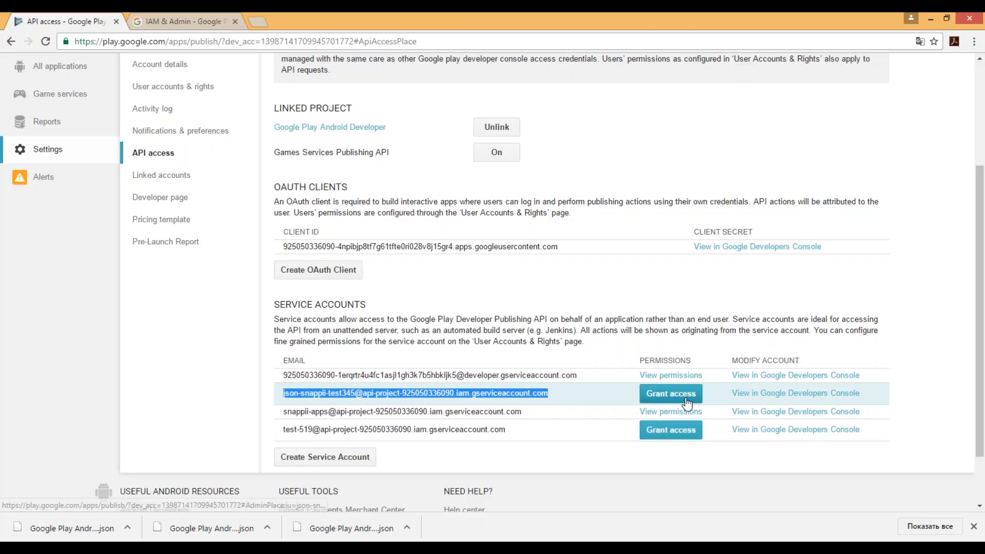
pyautogui.click(172, 86)
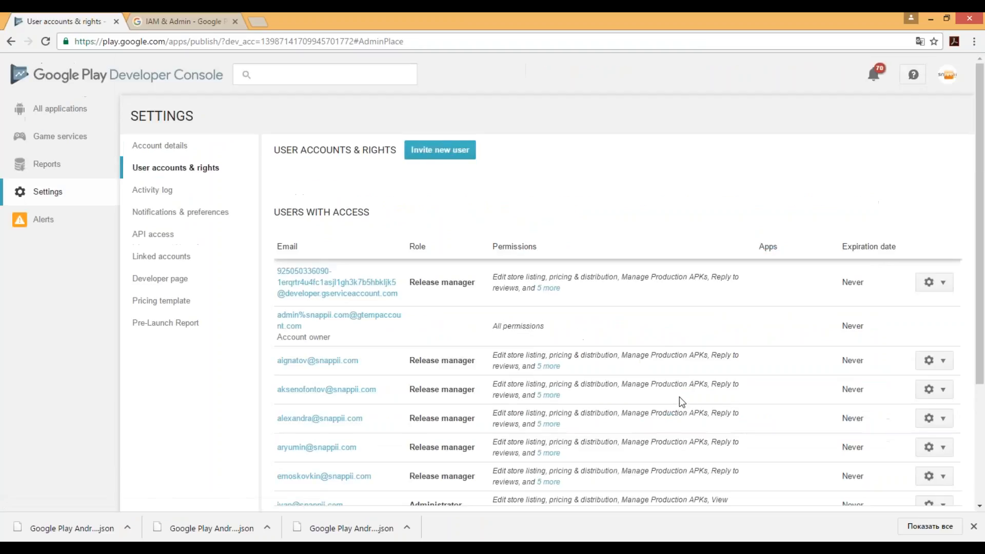
# Step: Add json-snappii-test345 as a Release manager user with default permissions
pyautogui.click(440, 150)
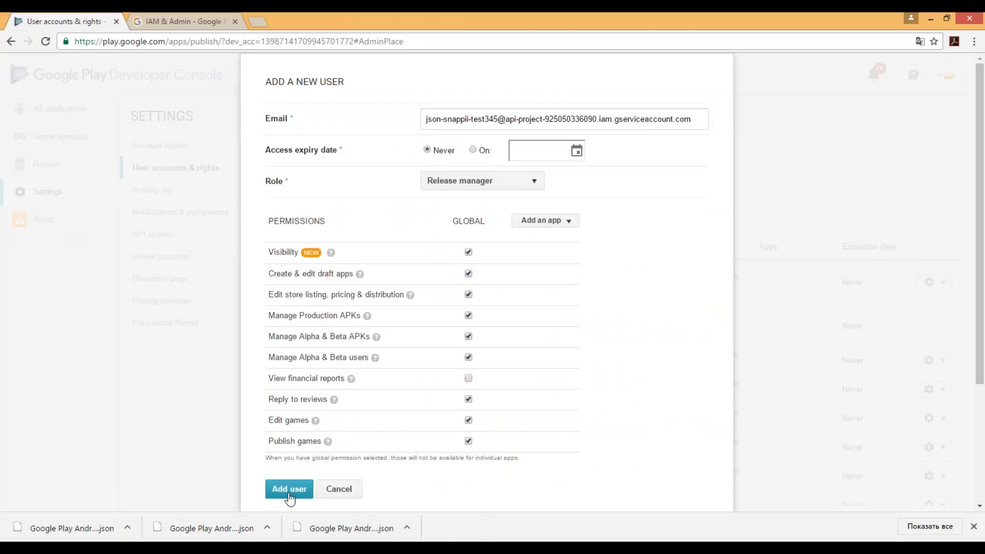
pyautogui.click(289, 488)
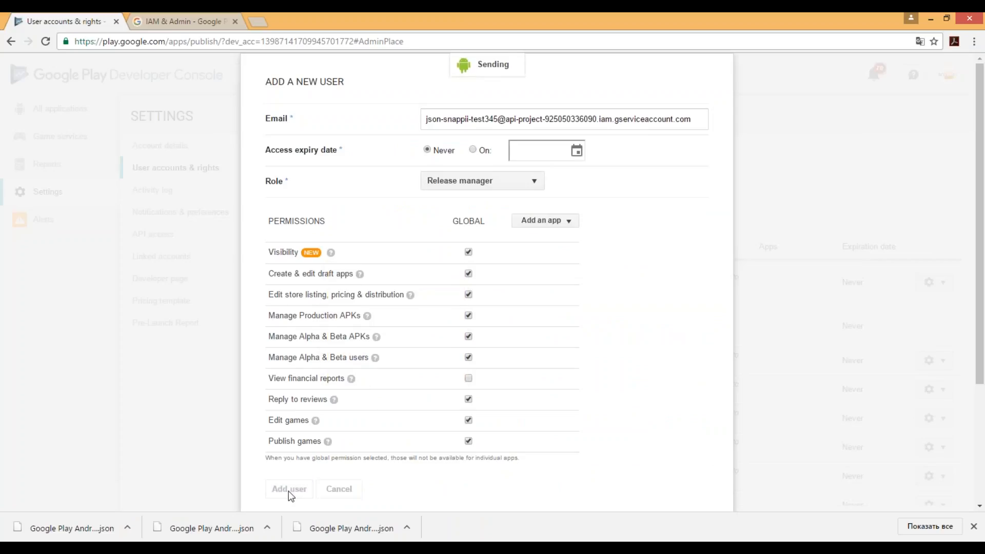
pyautogui.click(288, 489)
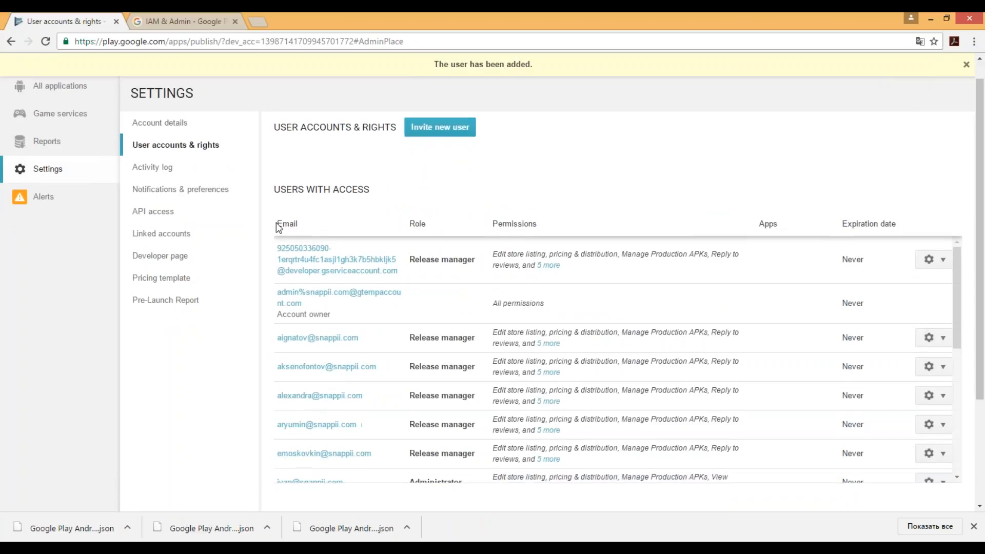
# Step: Return to API access, where json-snappii-test345 now shows view permissions
pyautogui.click(152, 211)
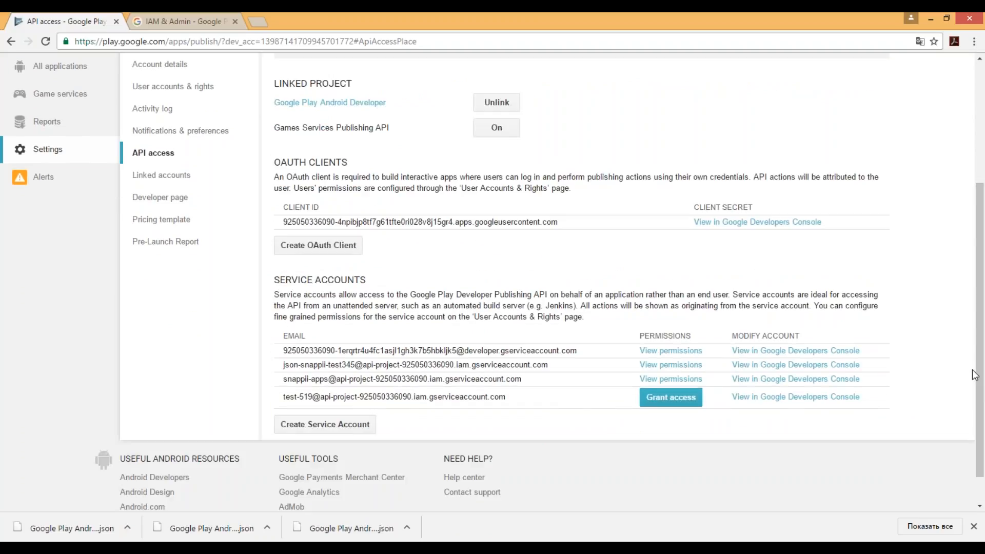
pyautogui.moveTo(884, 384)
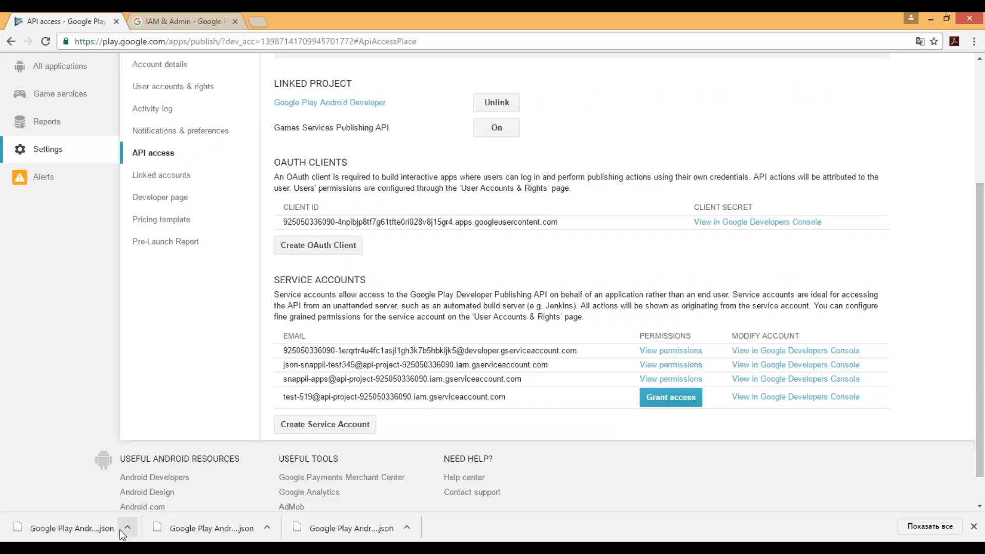
pyautogui.moveTo(14, 268)
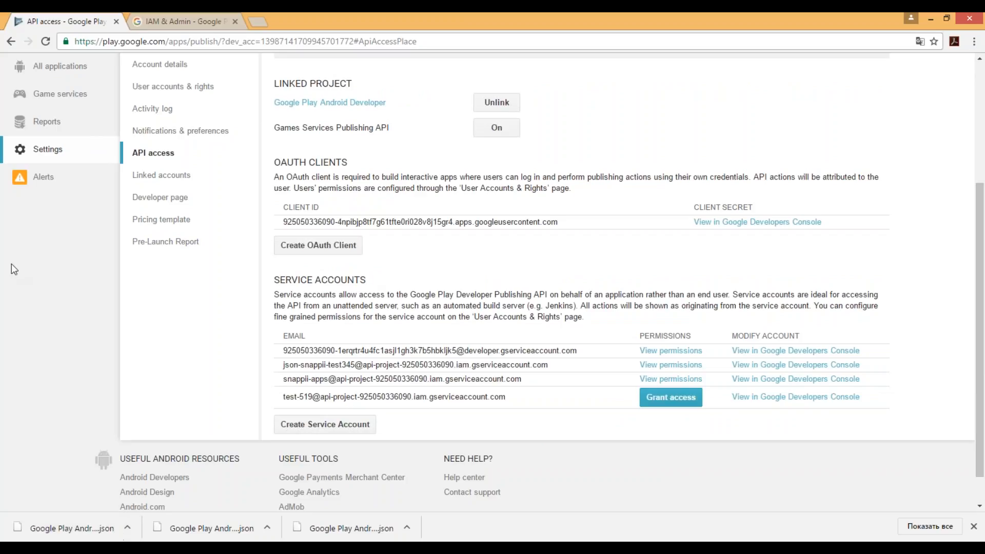